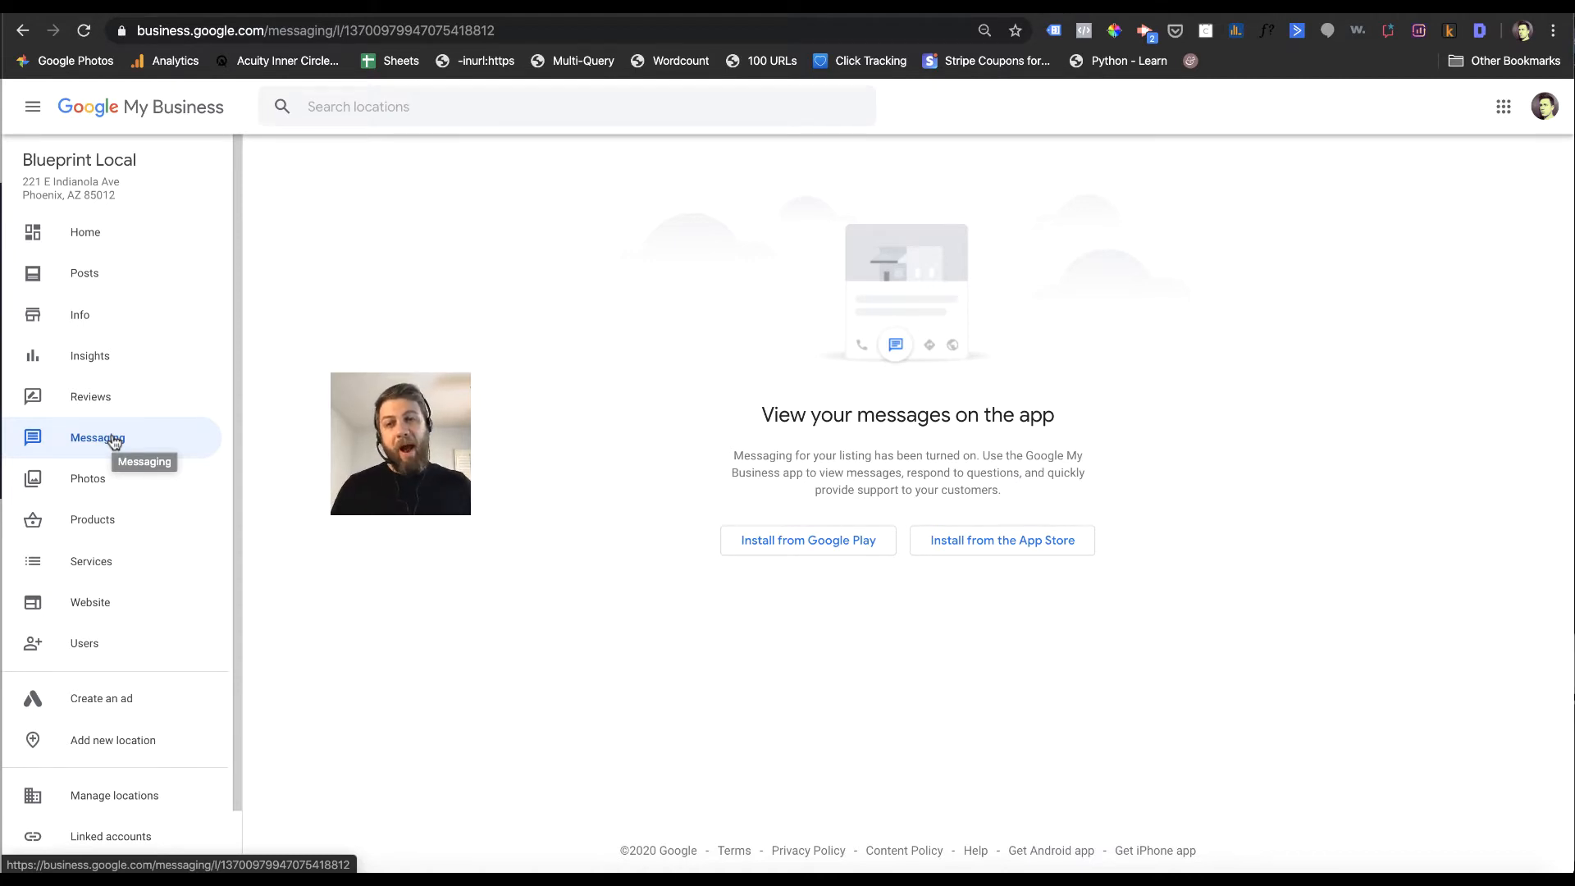
mouse_move(95, 321)
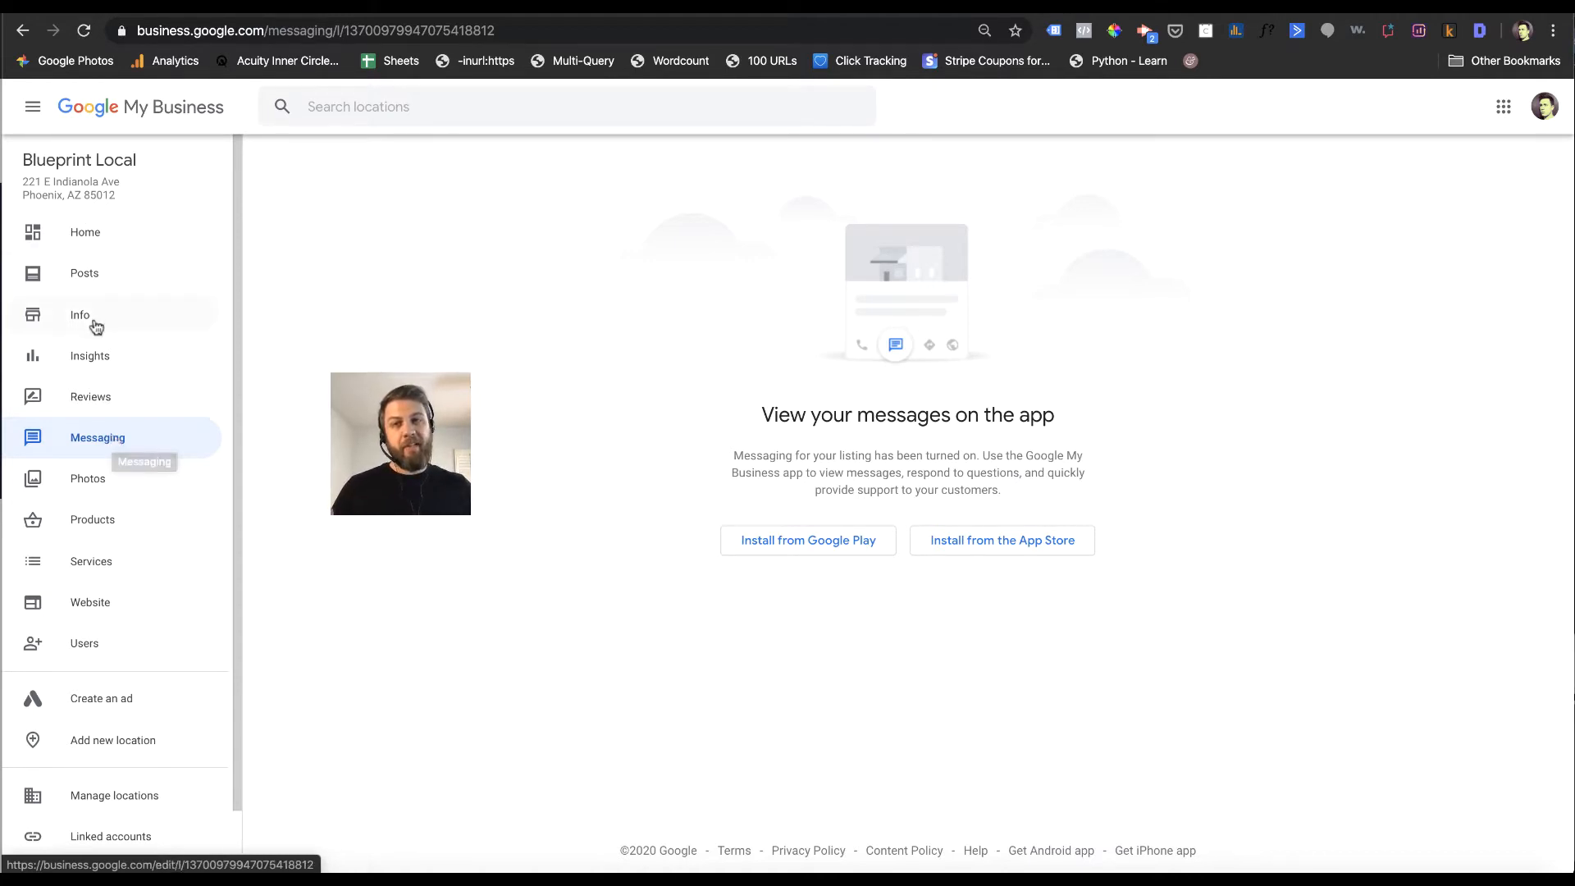
mouse_move(98, 454)
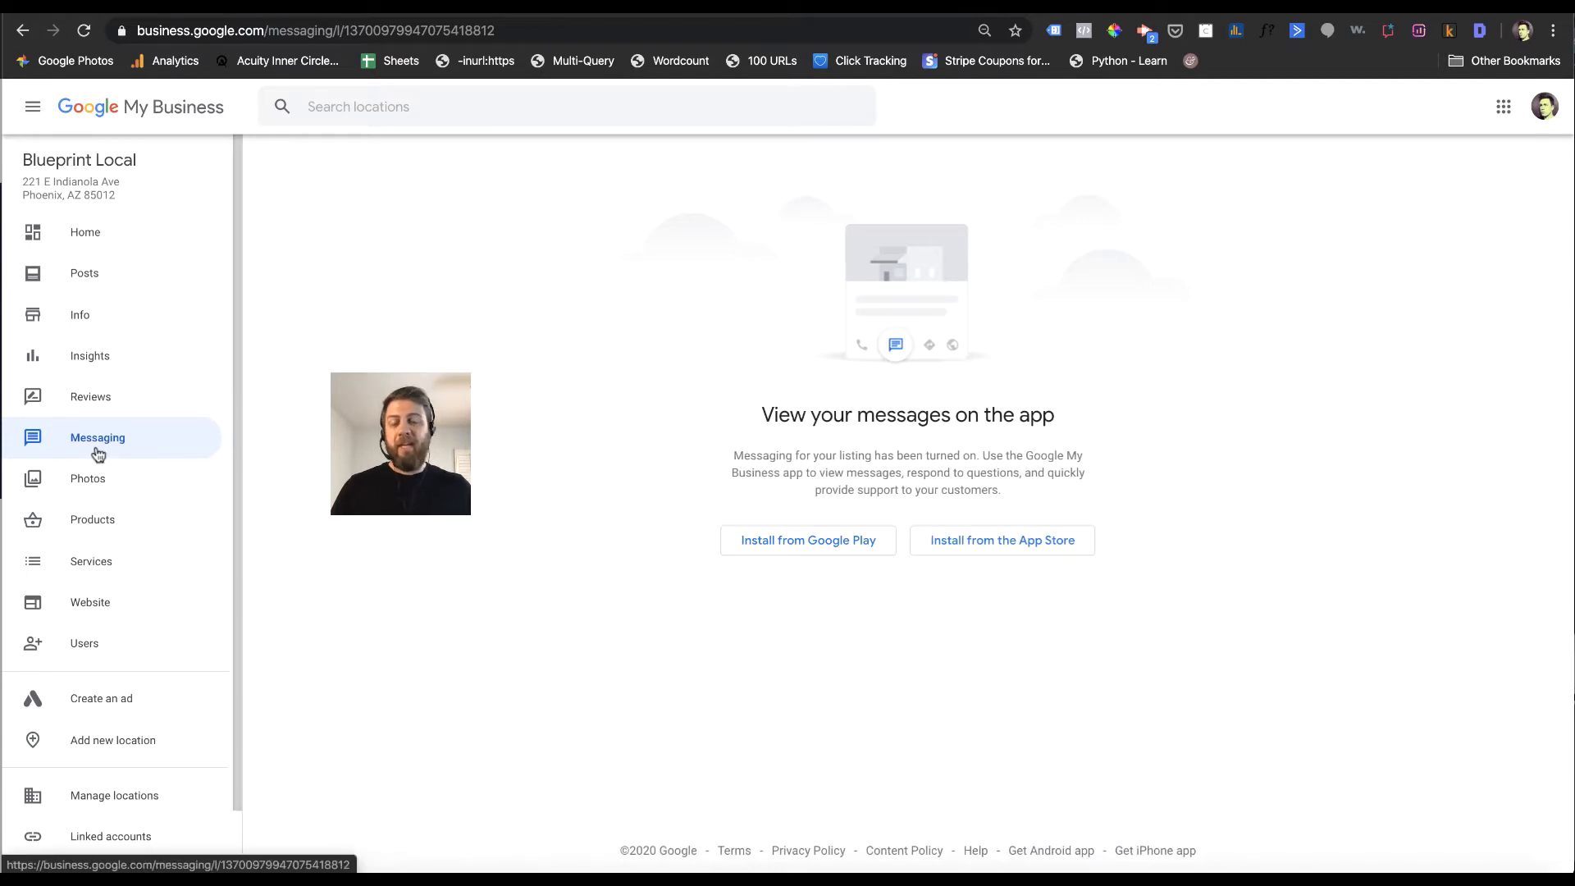
mouse_move(98, 446)
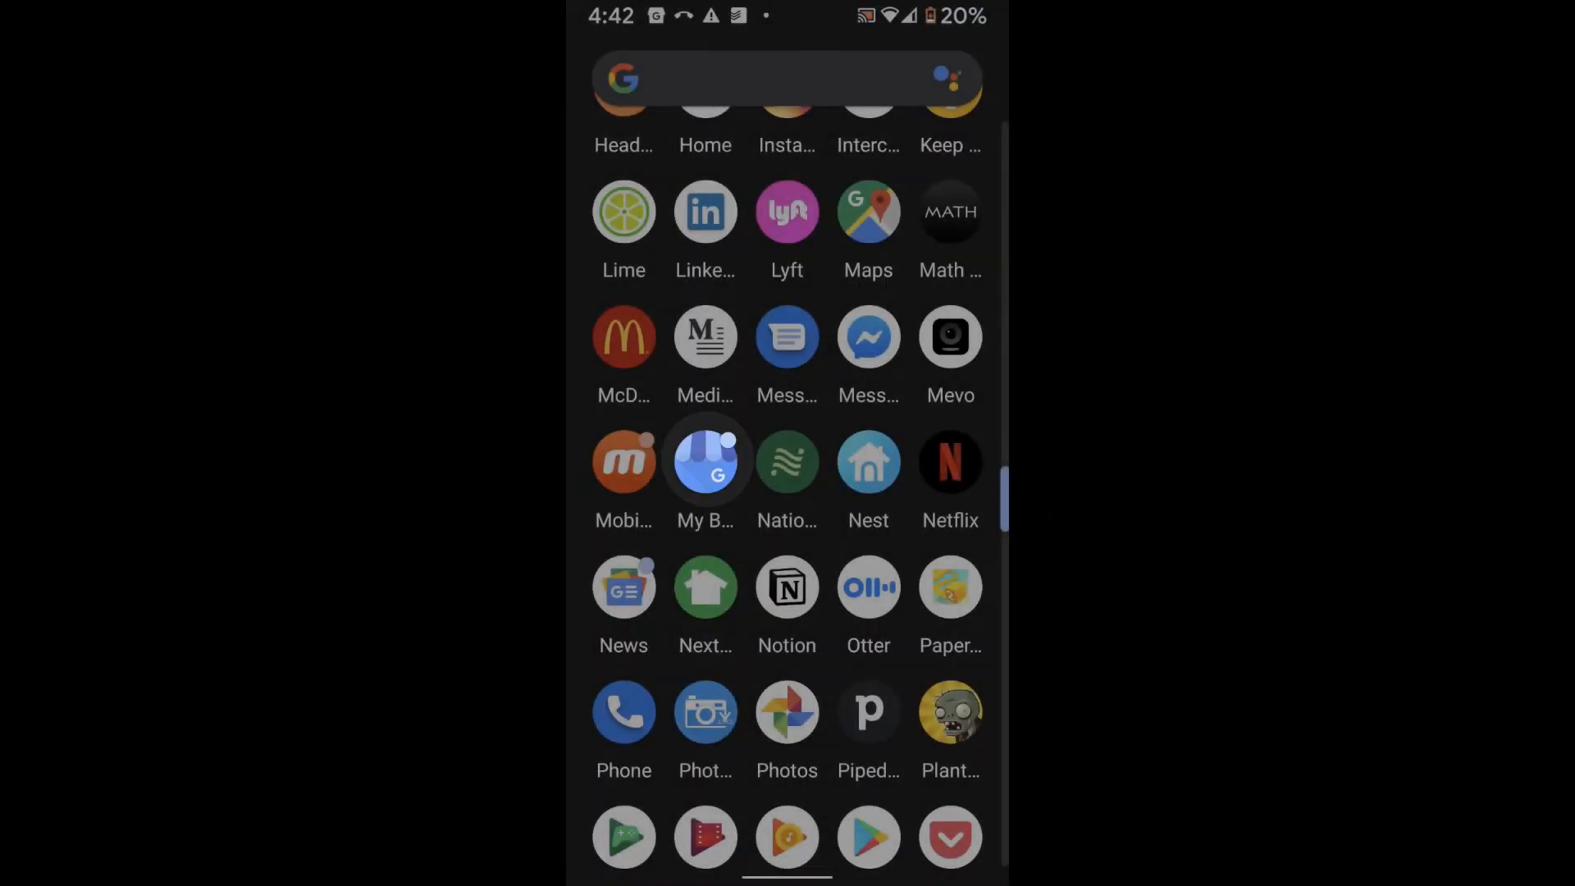
Step: Turn on messaging in Settings > Messages and open the 'Hi! How can I help you today?' welcome message
left_click(705, 461)
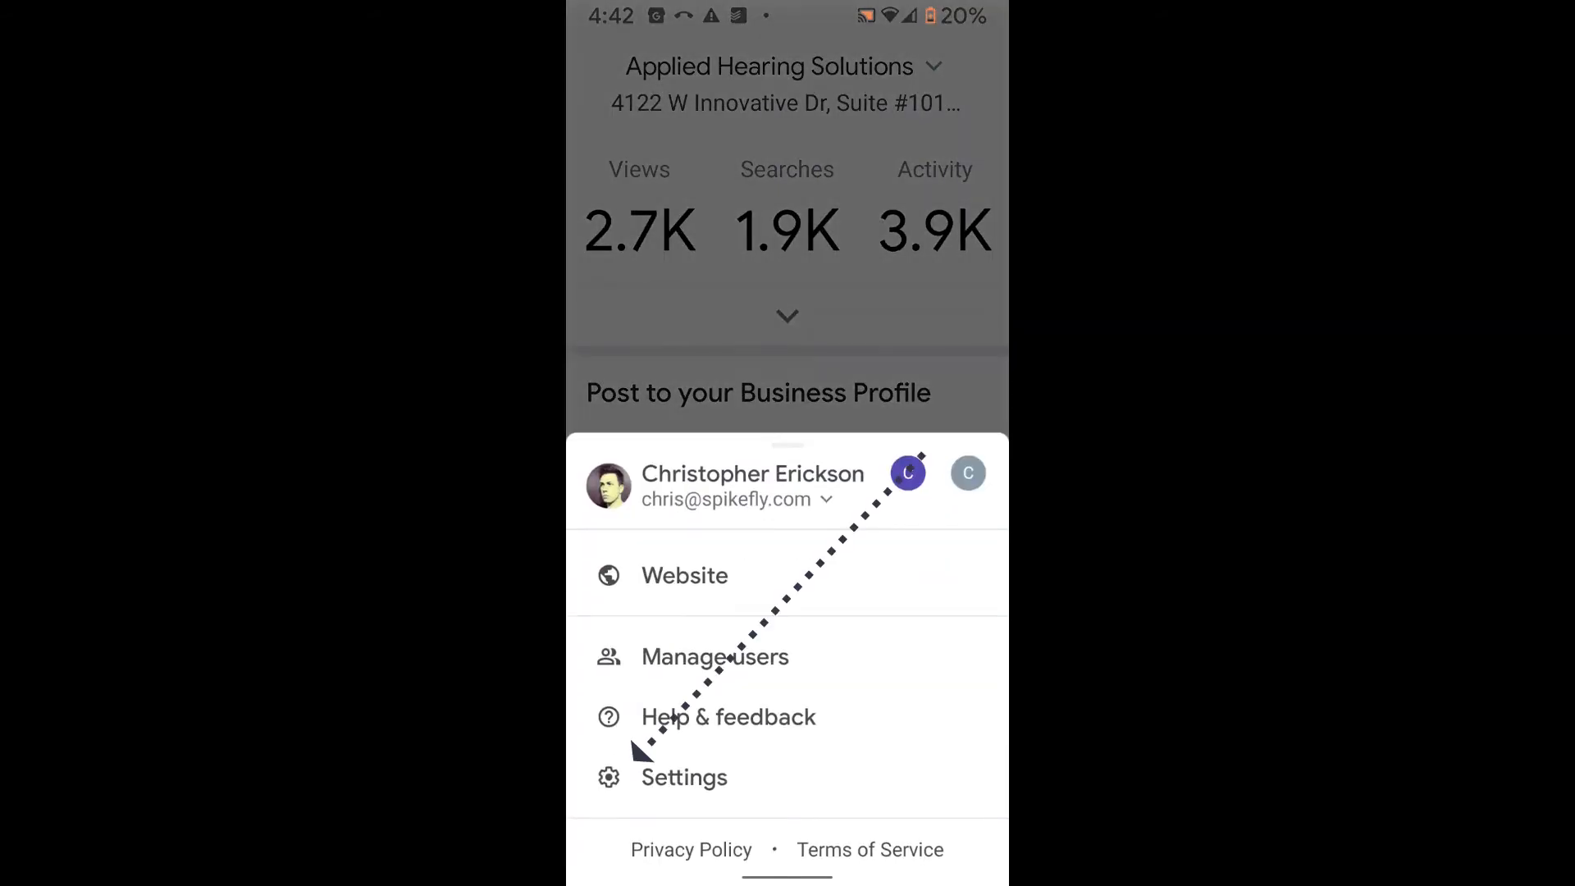
left_click(683, 777)
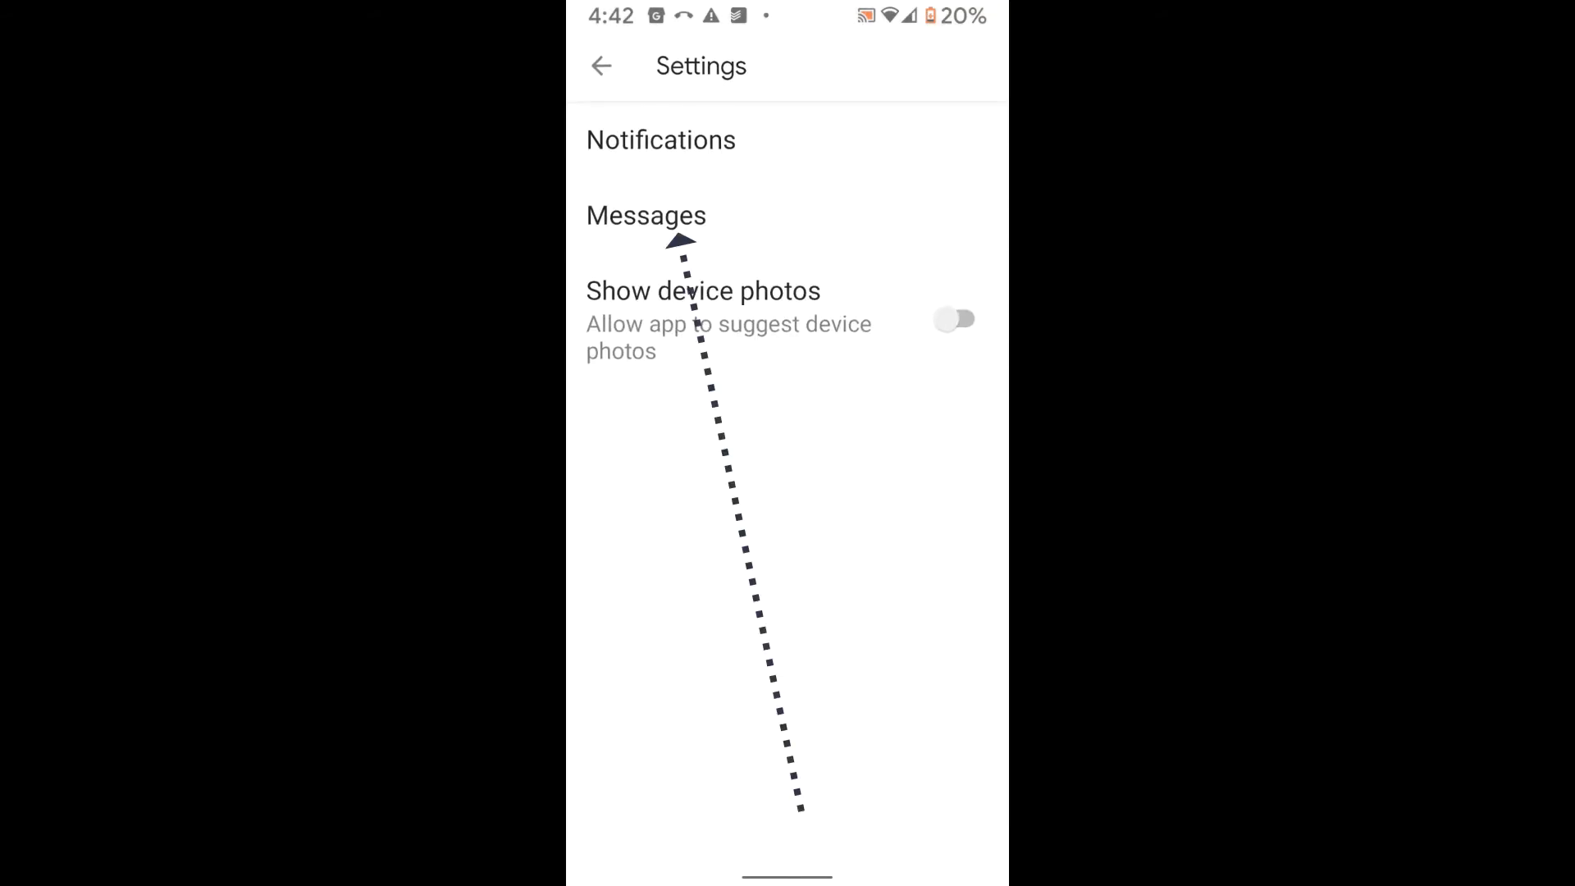
left_click(645, 215)
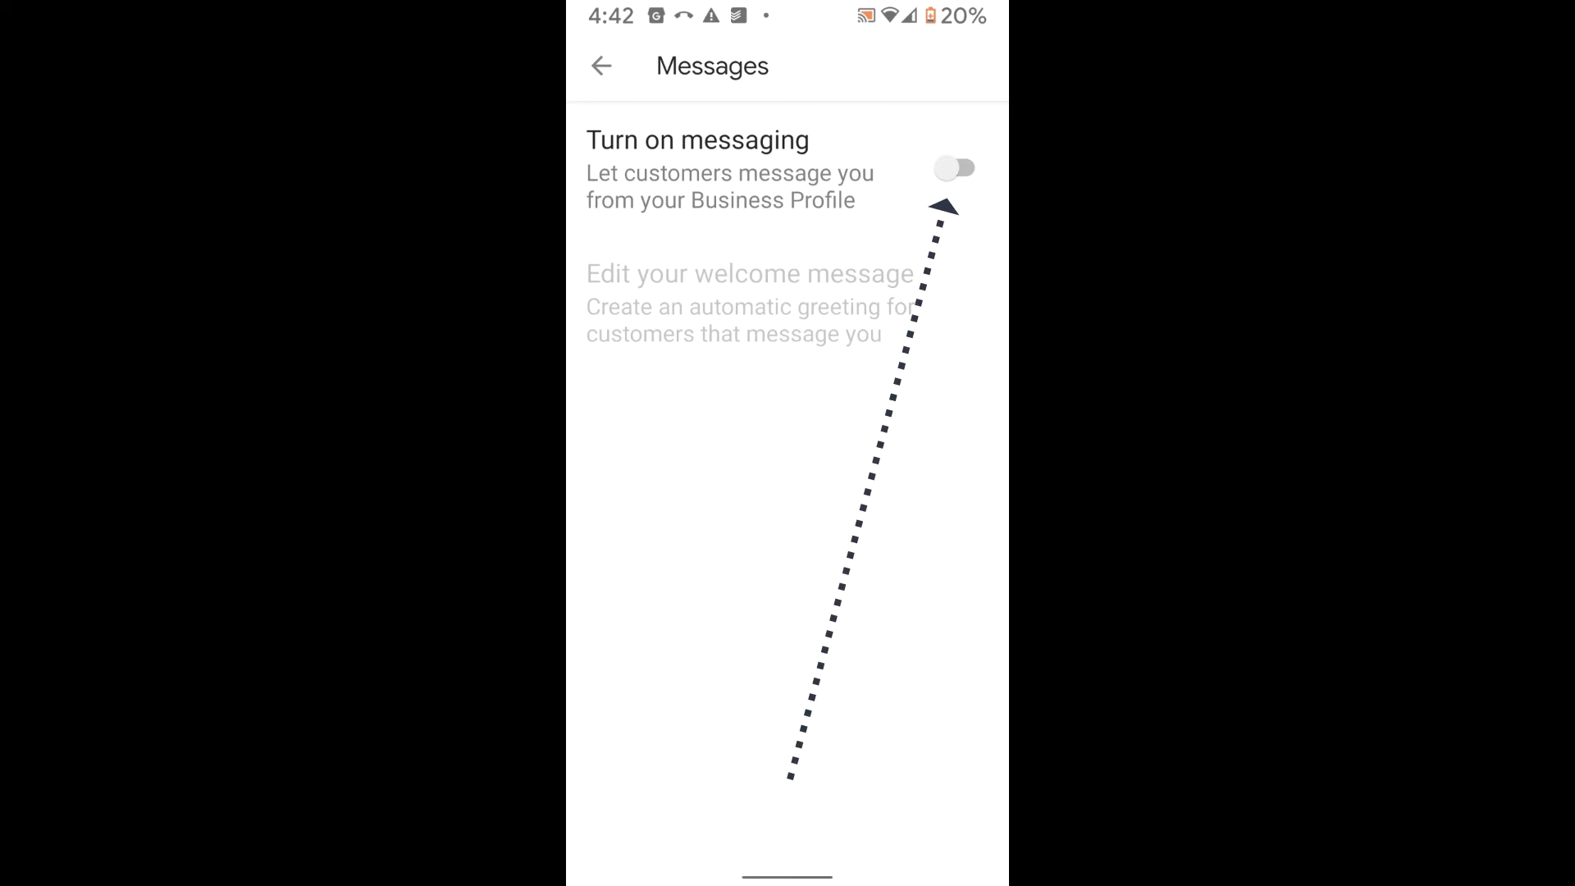
left_click(954, 167)
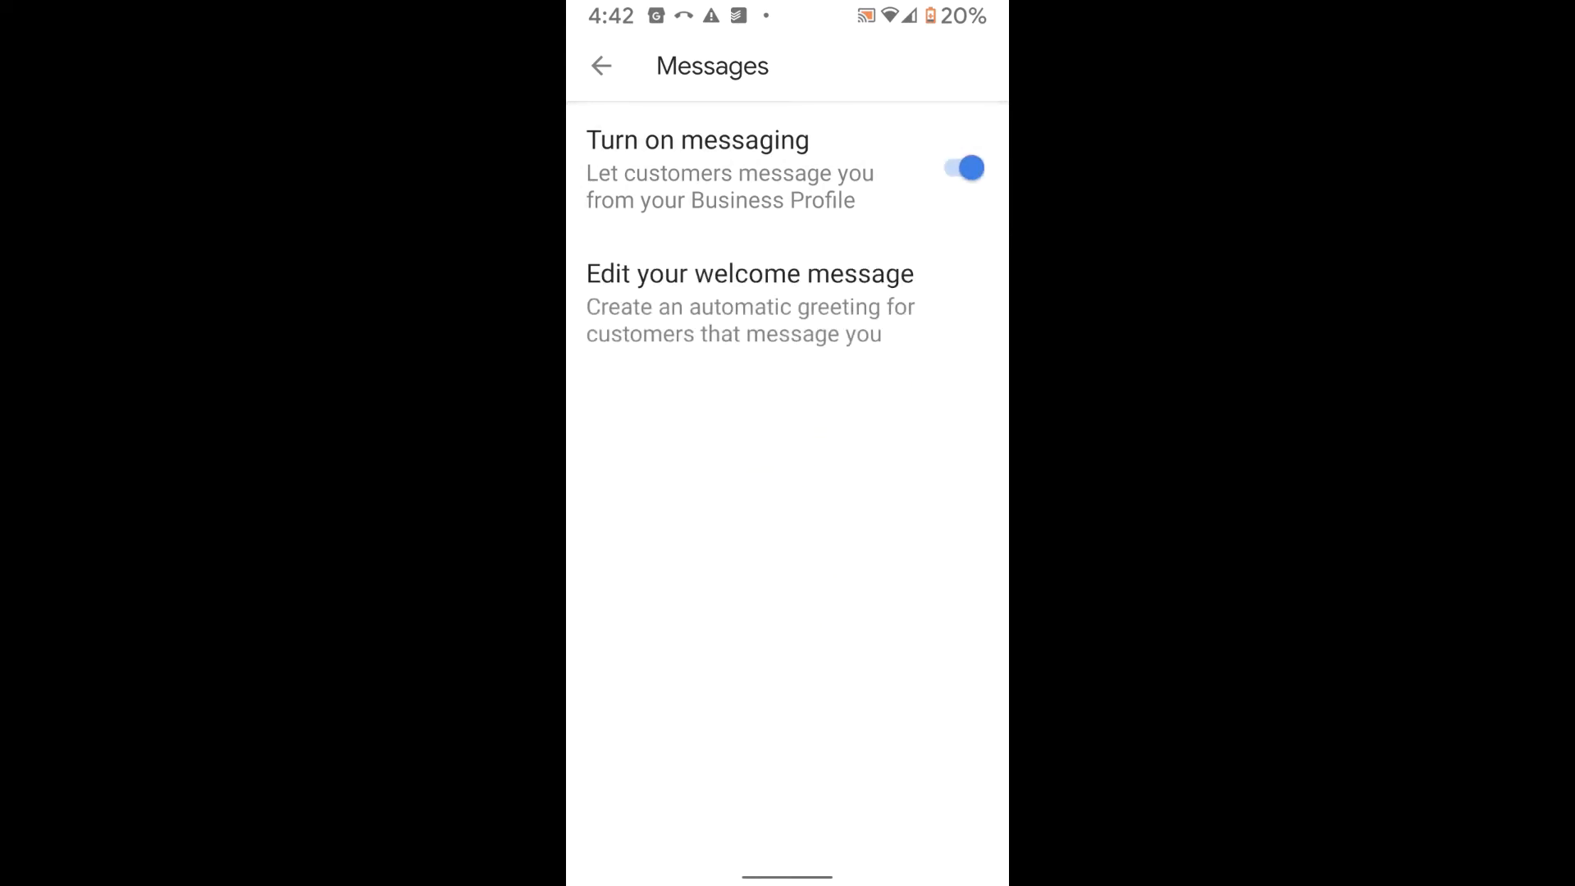
left_click(749, 303)
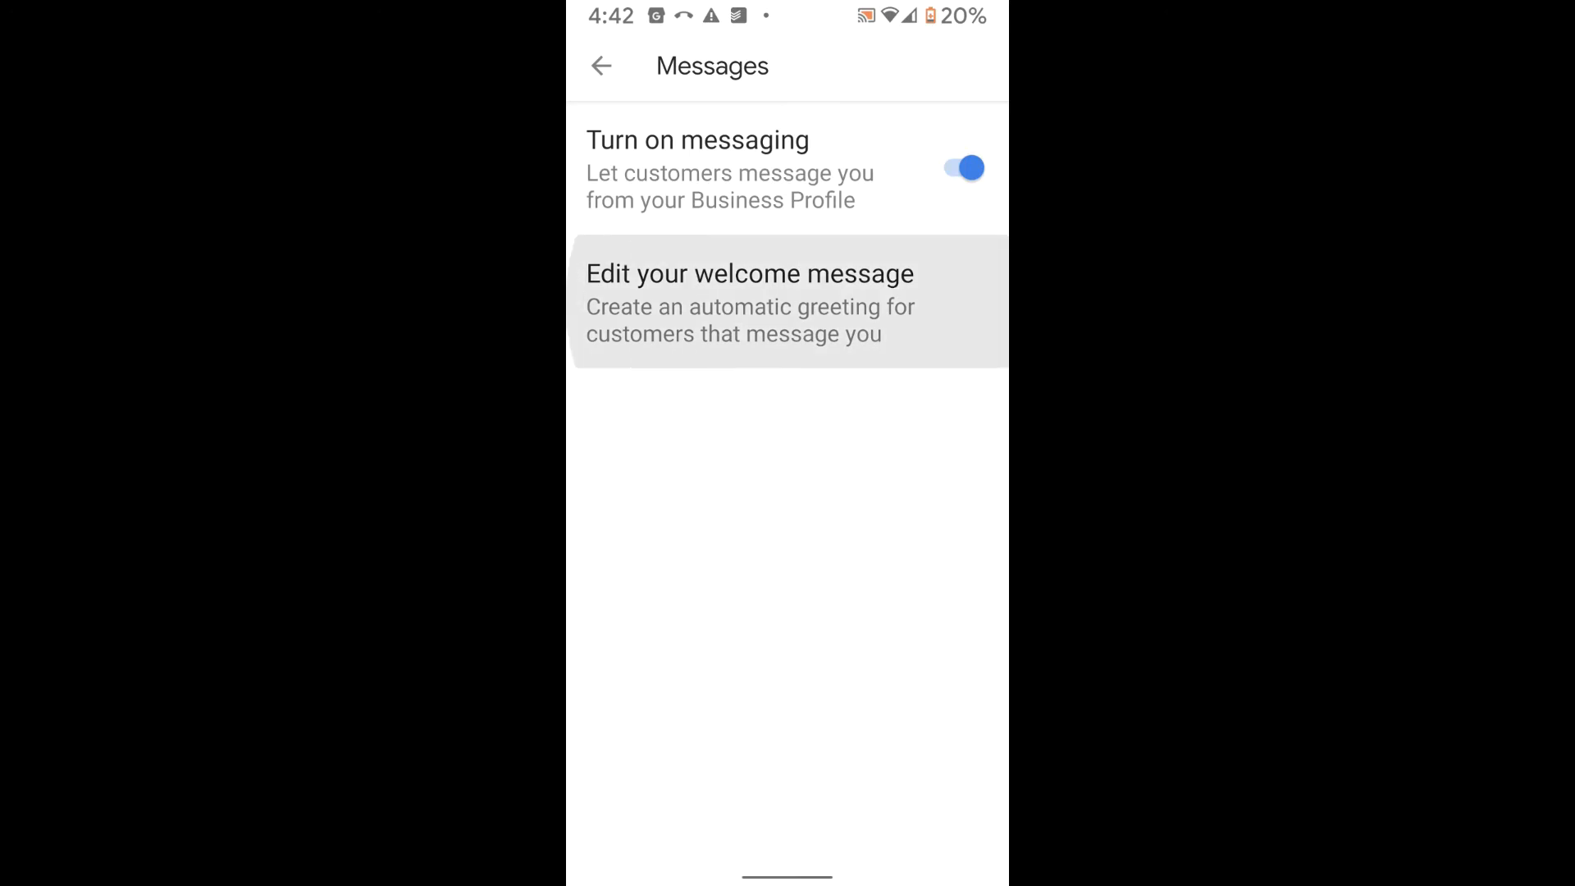
left_click(749, 304)
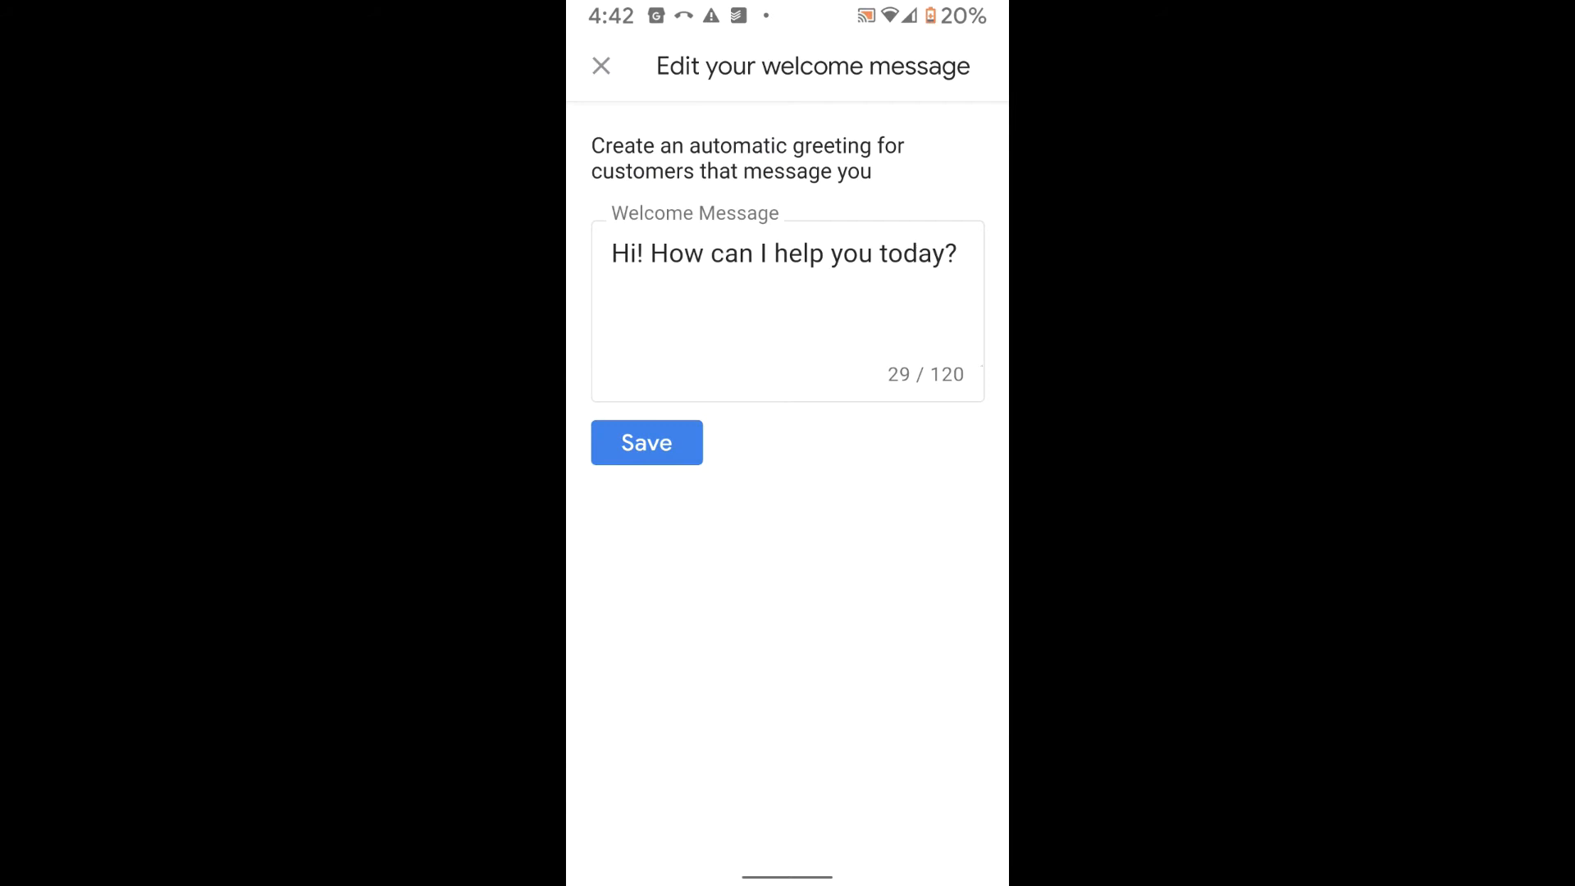